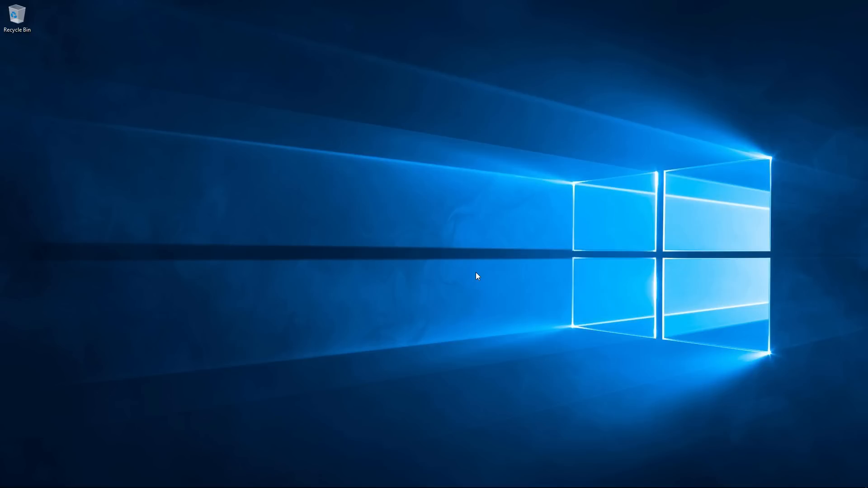
pyautogui.moveTo(292, 306)
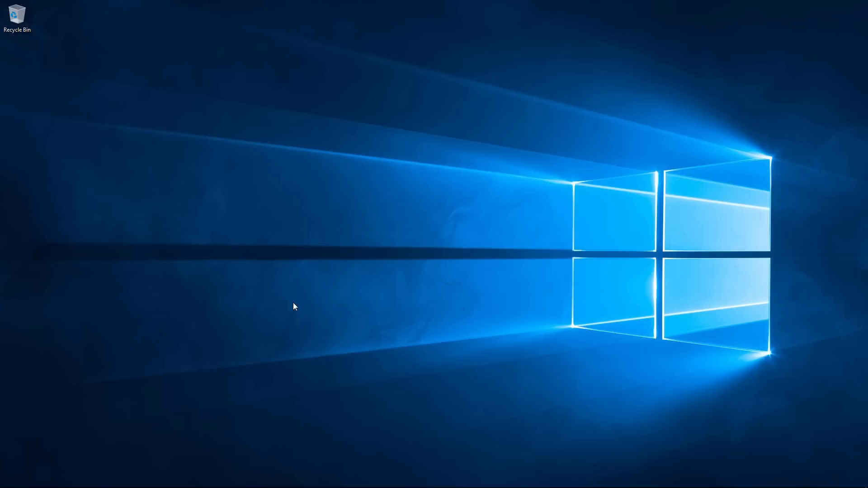
# Launch a Command Prompt window from the Win+X quick links menu
pyautogui.press('Win+X')
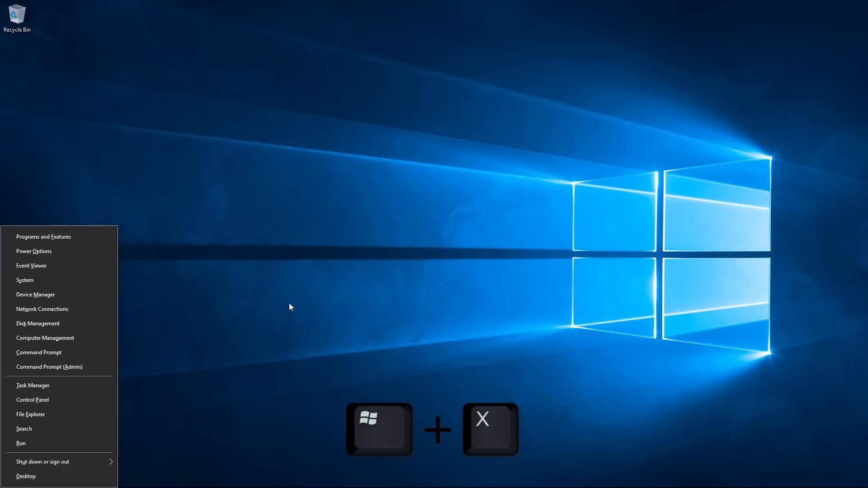
pyautogui.moveTo(50, 355)
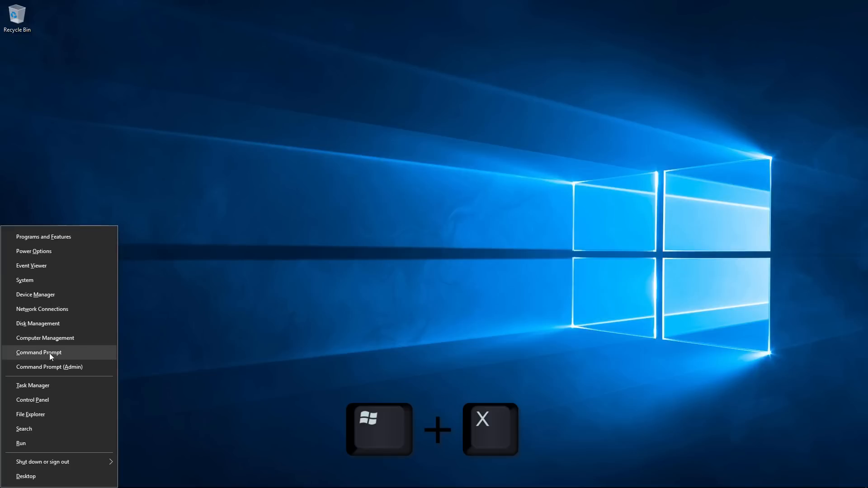
pyautogui.click(40, 352)
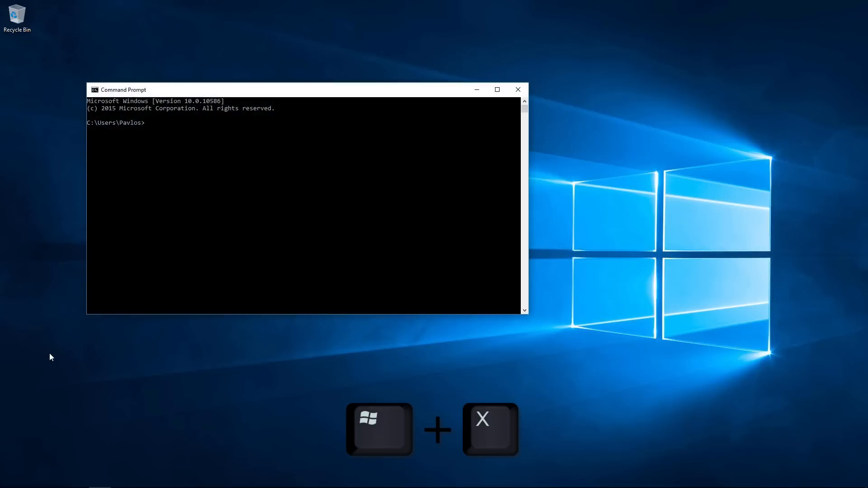
pyautogui.moveTo(169, 260)
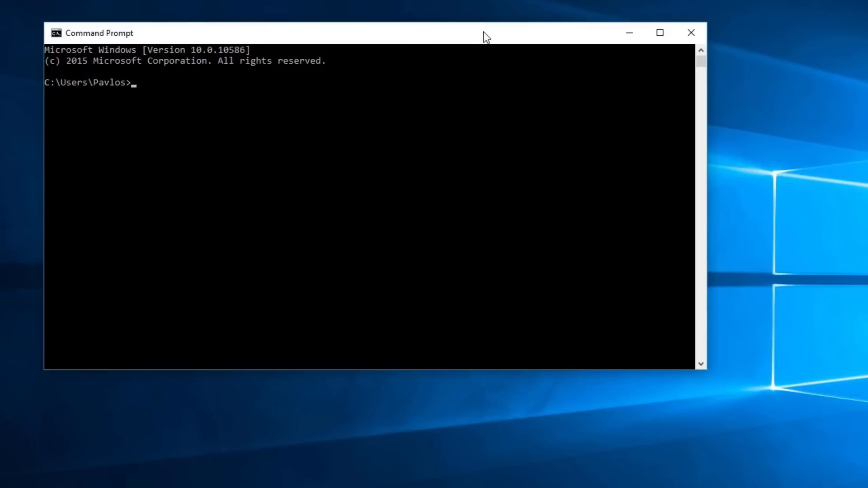
# Run net view to list network computers, revealing the server EDGAR
pyautogui.write('net')
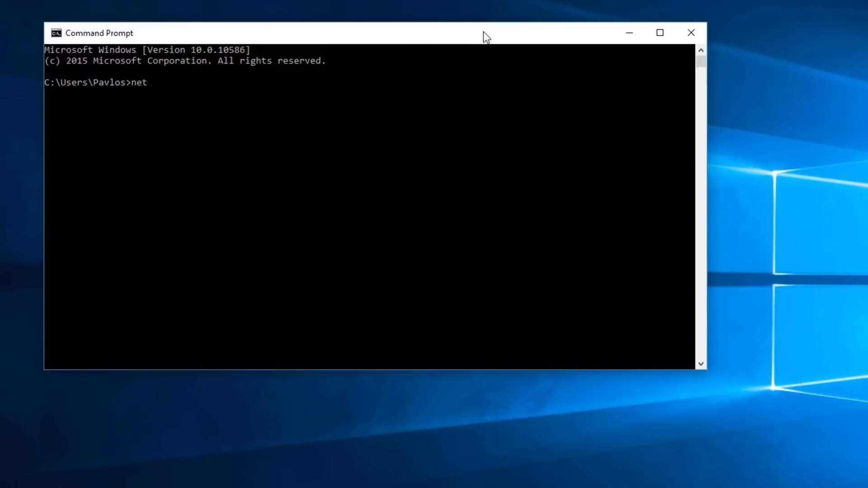
pyautogui.write('view')
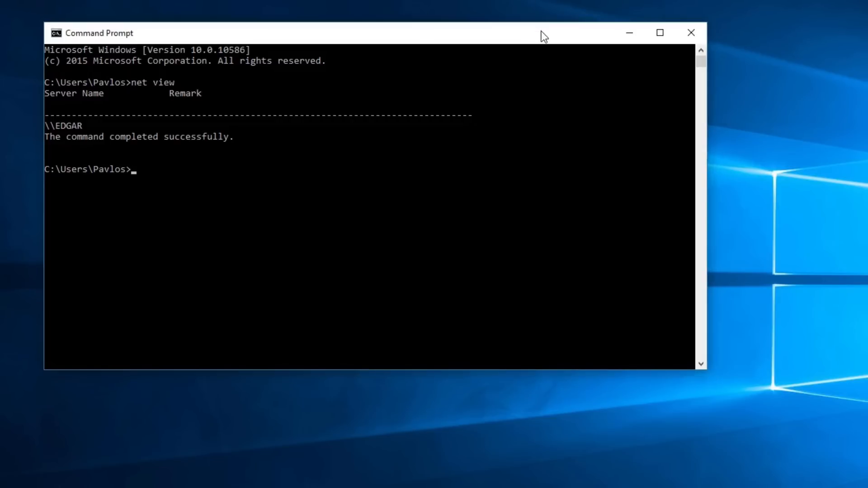
pyautogui.write('msg /')
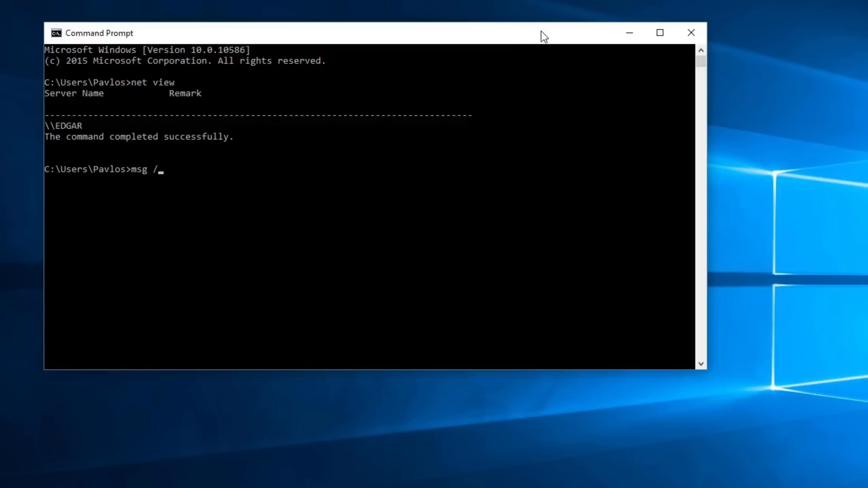
pyautogui.write('SERV')
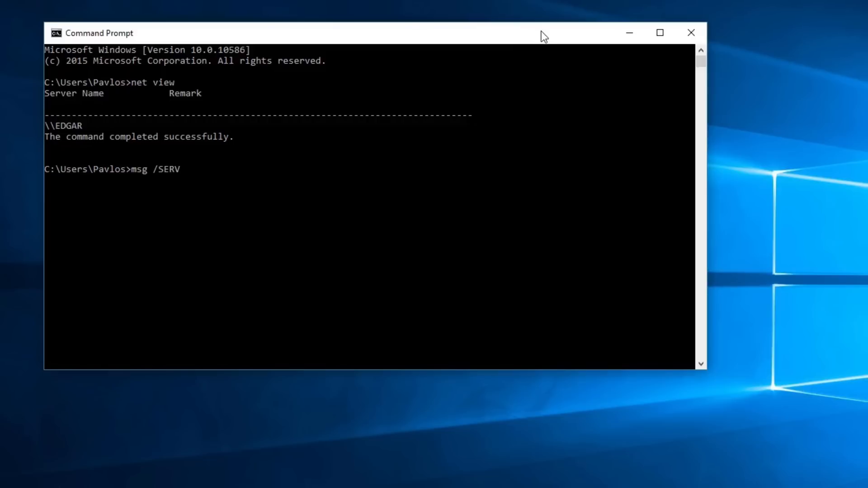
pyautogui.write('ER:')
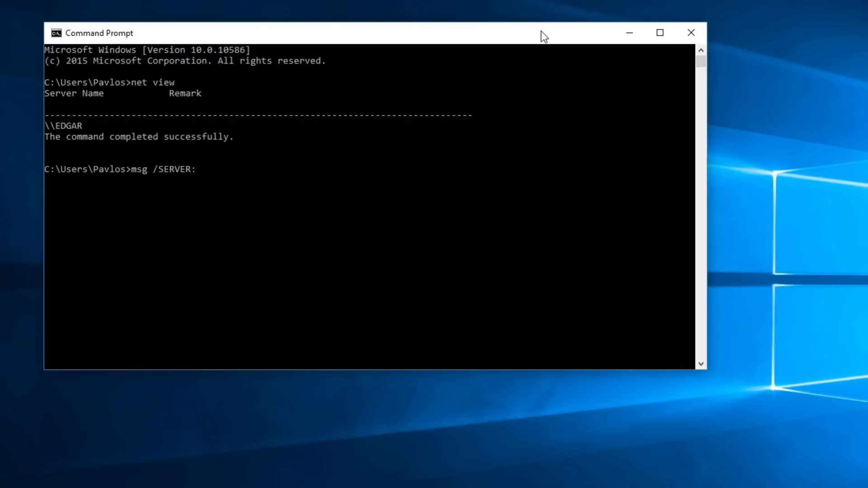
pyautogui.write('Ed')
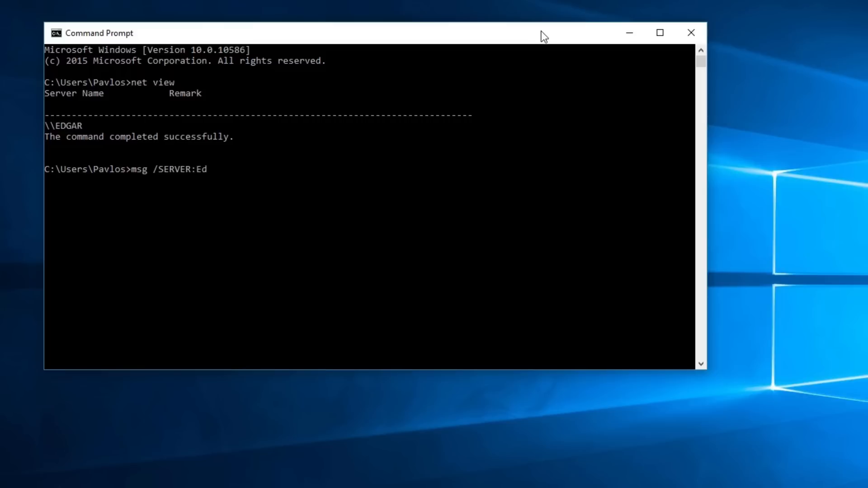
pyautogui.write('gar')
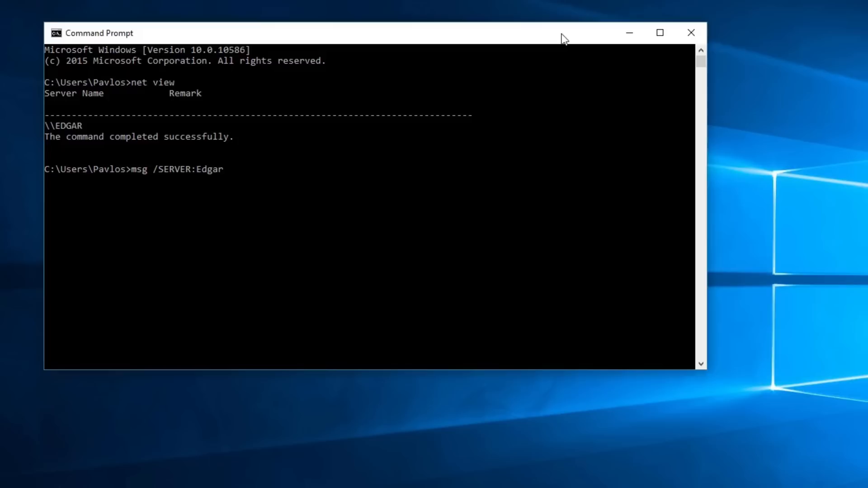
pyautogui.write('Pavlos')
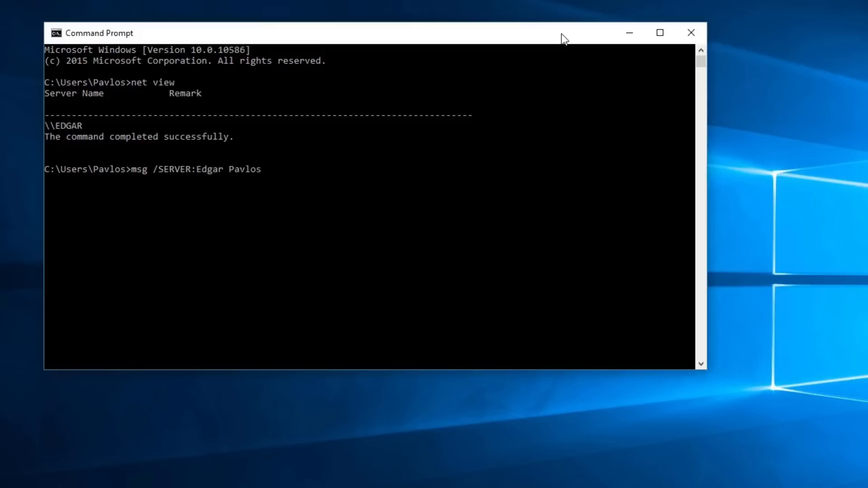
pyautogui.write('Hello')
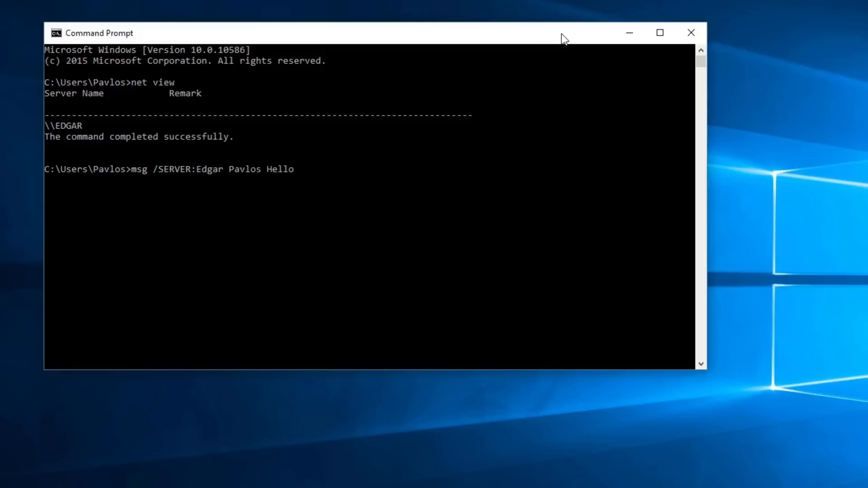
pyautogui.write('from the')
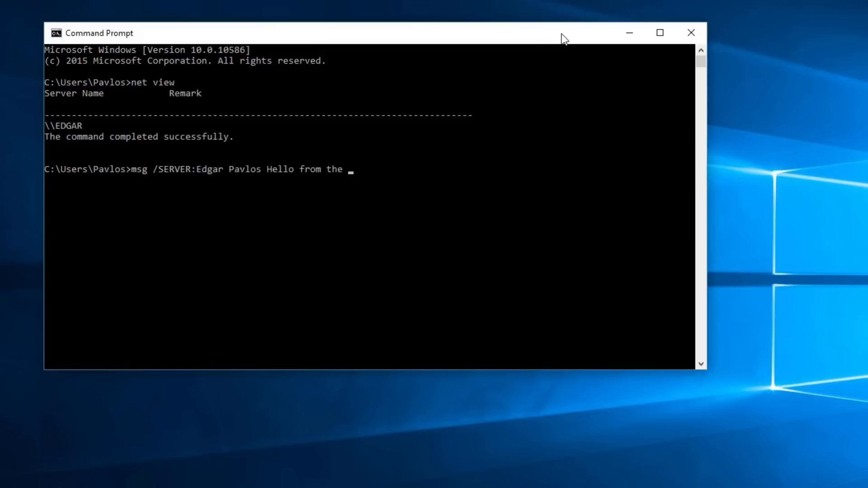
pyautogui.write('ASCII Owl')
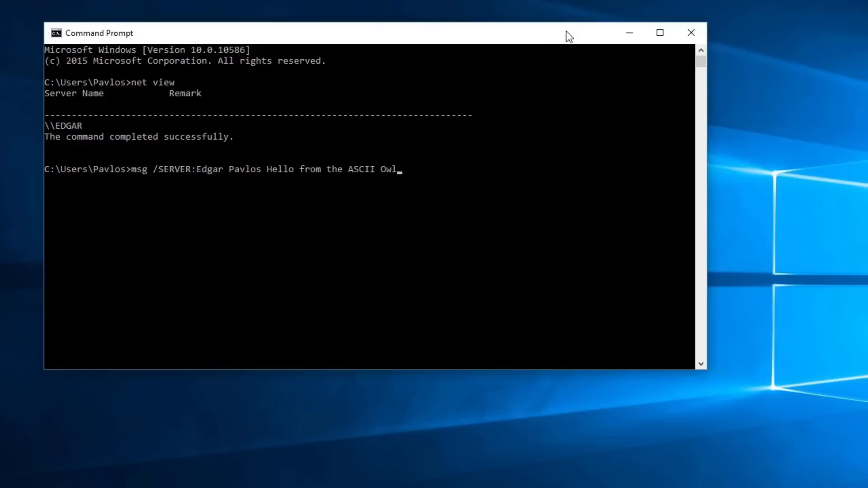
# Send the message to Pavlos on EDGAR and dismiss the resulting popup
pyautogui.press('enter')
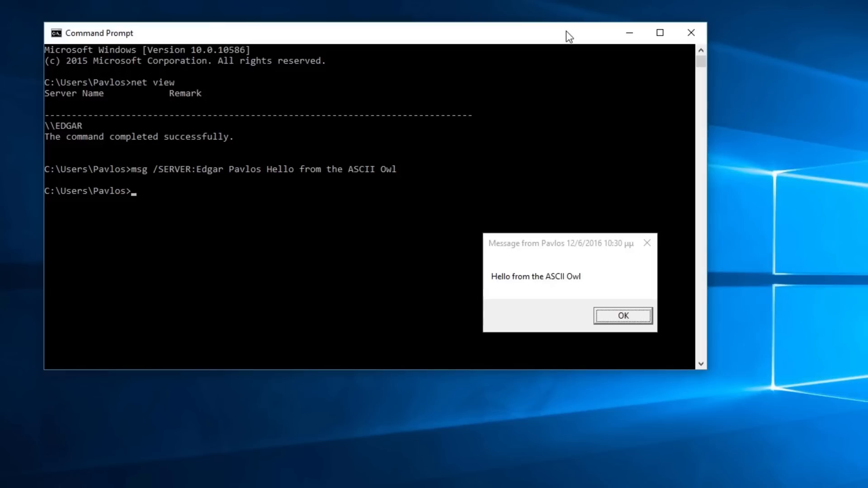
pyautogui.moveTo(621, 320)
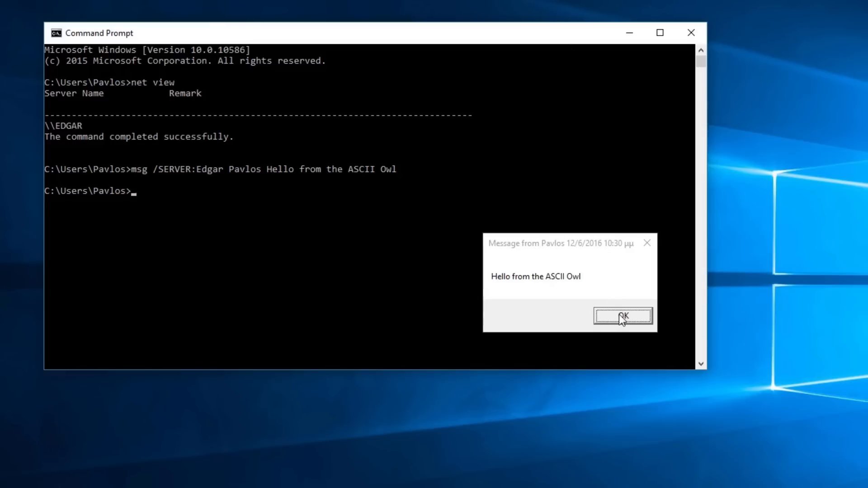
pyautogui.click(623, 316)
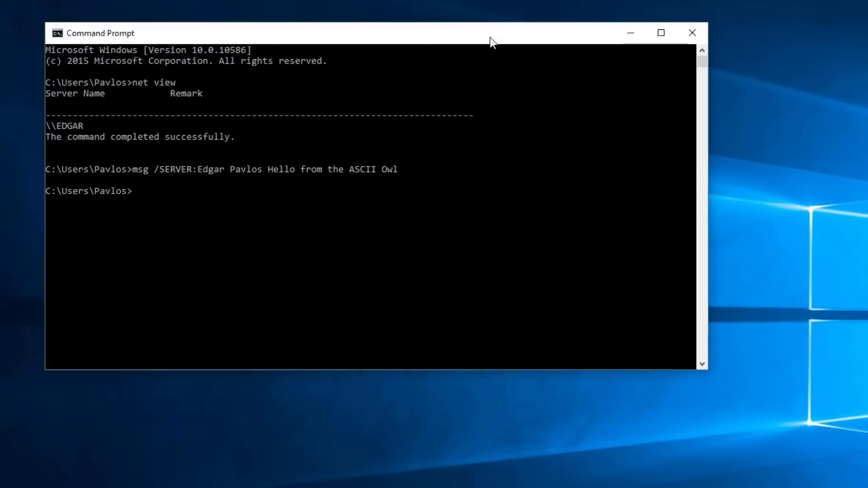
# Resend the same msg command with /TIME:15 and dismiss its popup
pyautogui.write('msg /SERVER:Edgar Pavlos Hello from the ASCII Owl')
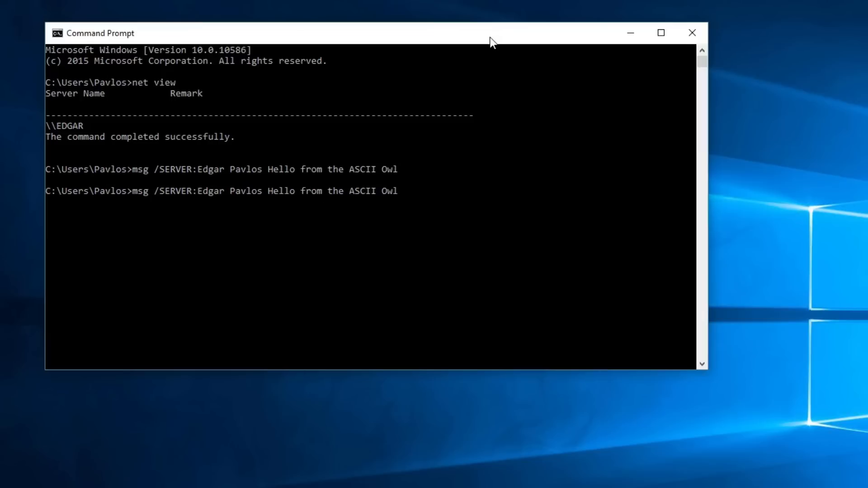
pyautogui.write('/')
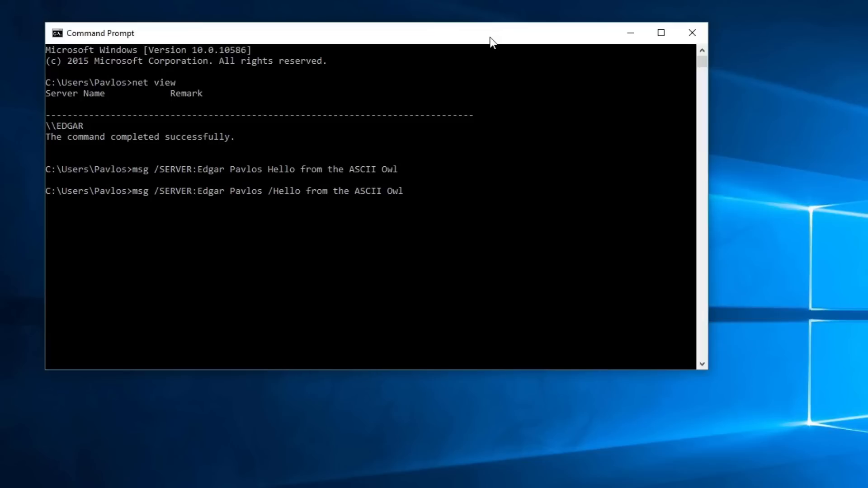
pyautogui.write('TIME:15')
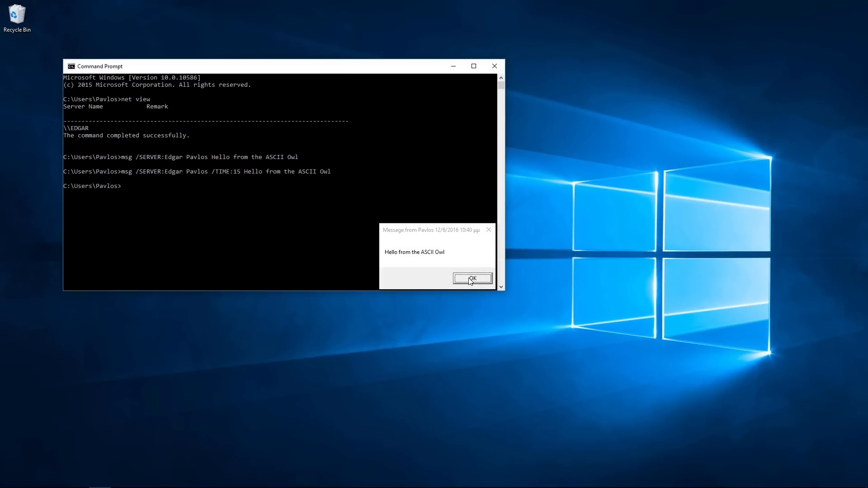
pyautogui.click(472, 278)
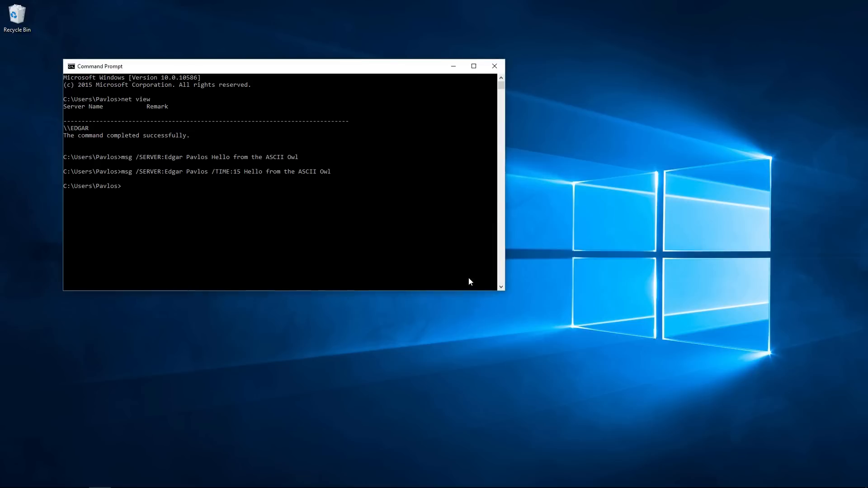